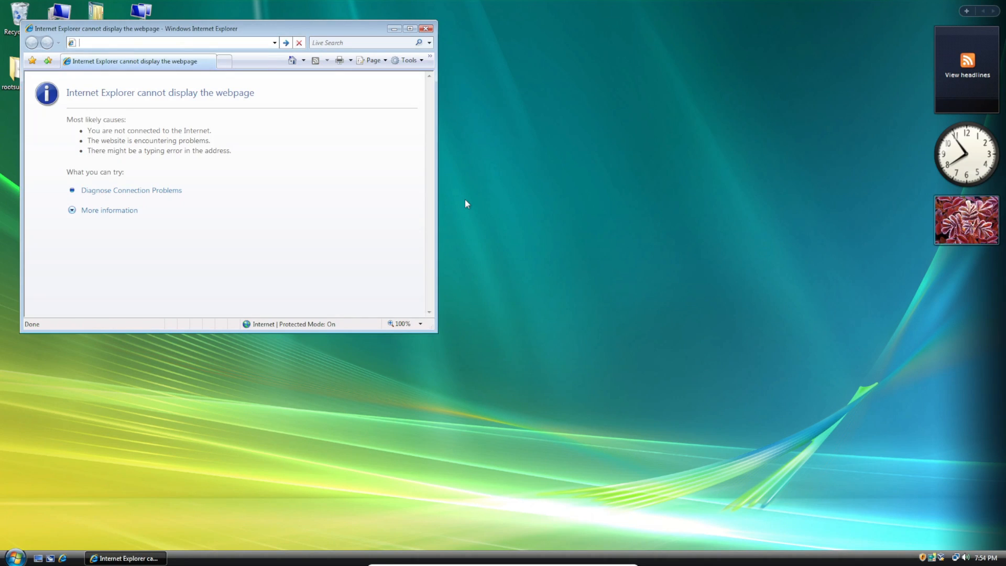
{"action": "type", "text": "http://google.ca/"}
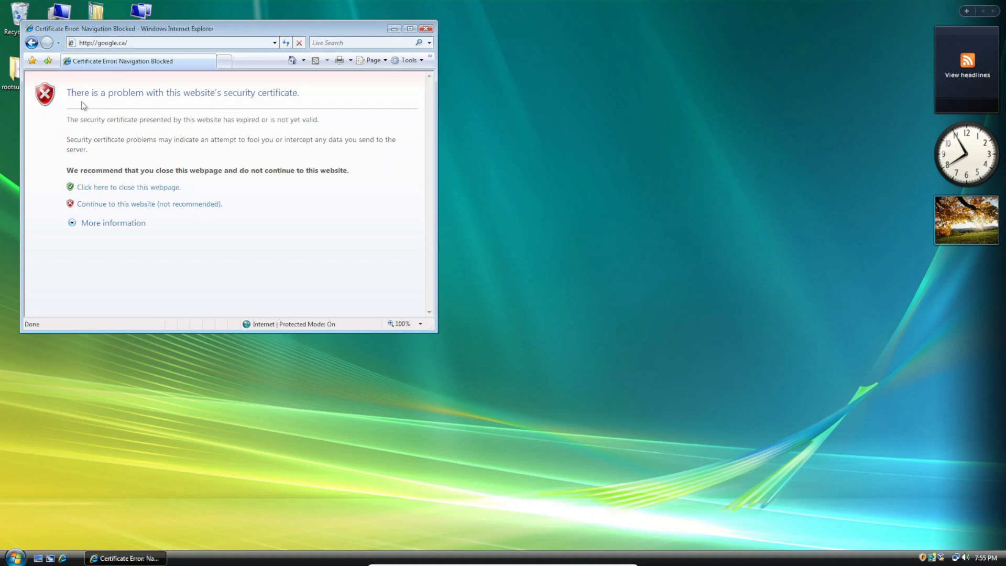
{"action": "left_click", "coordinate": [426, 29]}
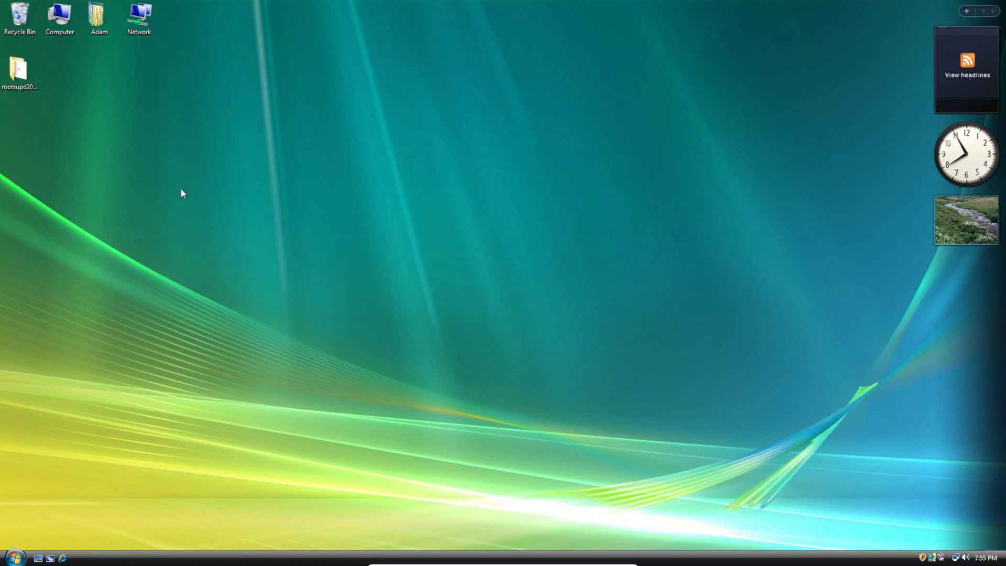
Step: Open the rootsupd202206 folder from the desktop and bring up the setup script's context menu
{"action": "double_click", "coordinate": [20, 71]}
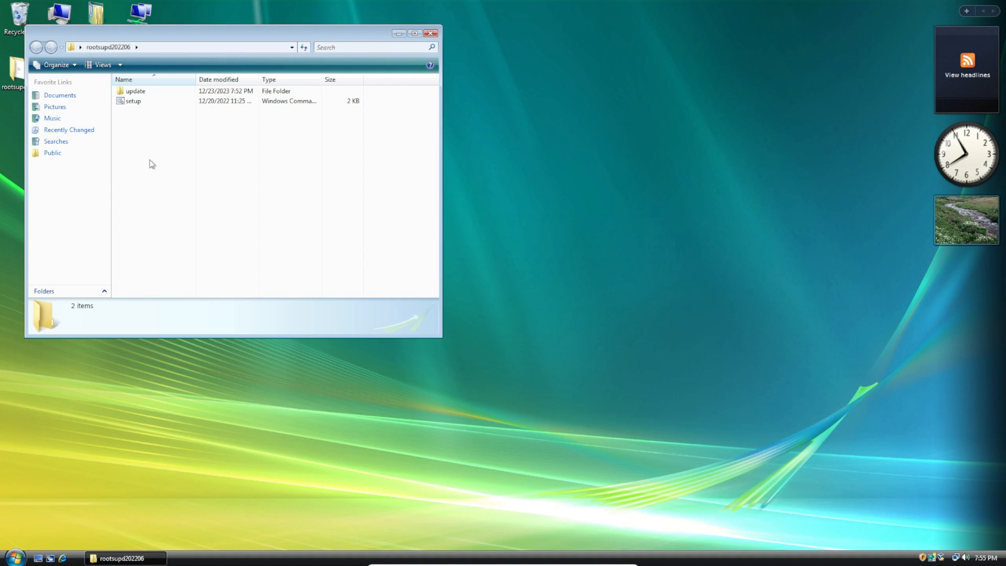
{"action": "mouse_move", "coordinate": [159, 156]}
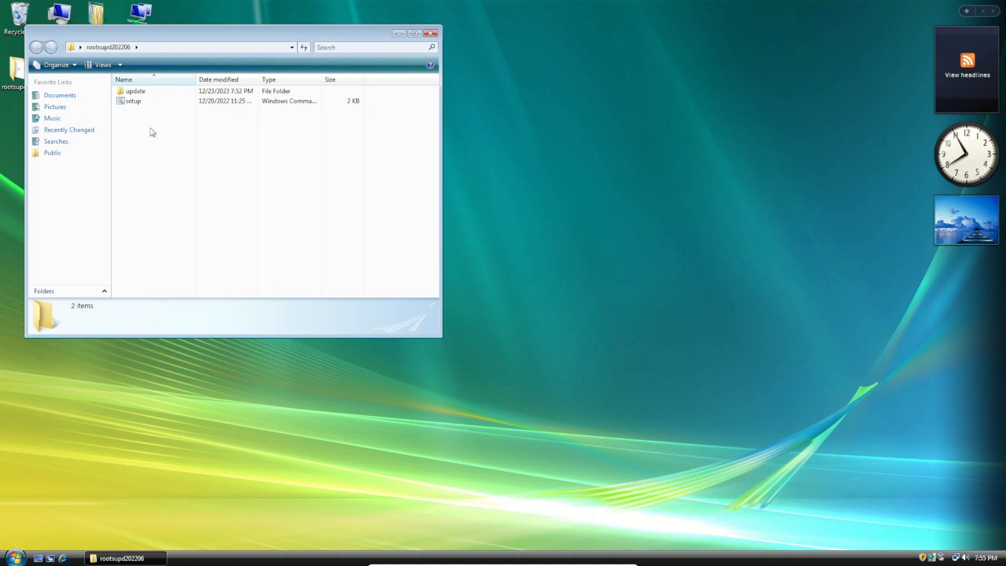
{"action": "mouse_move", "coordinate": [145, 121]}
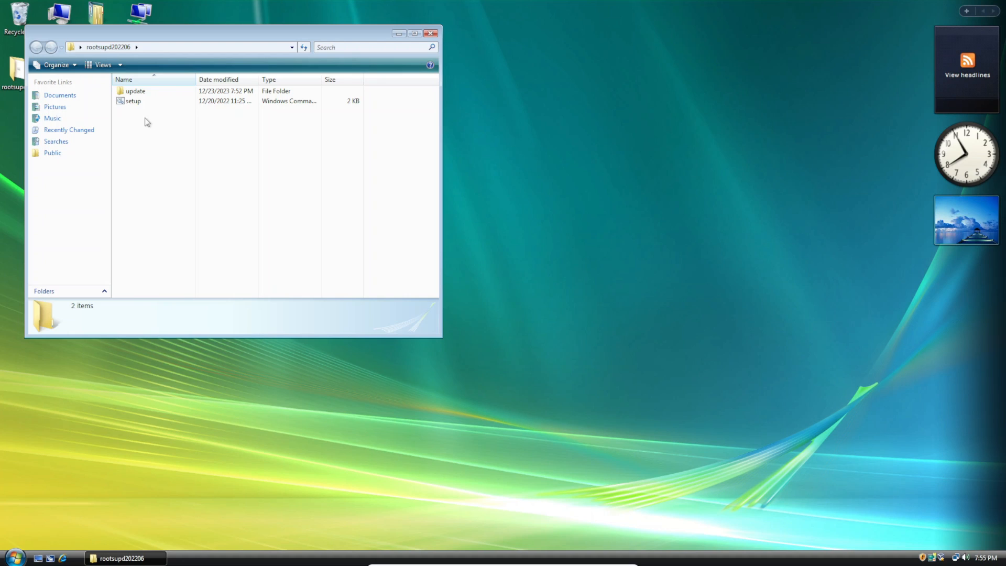
{"action": "right_click", "coordinate": [133, 100]}
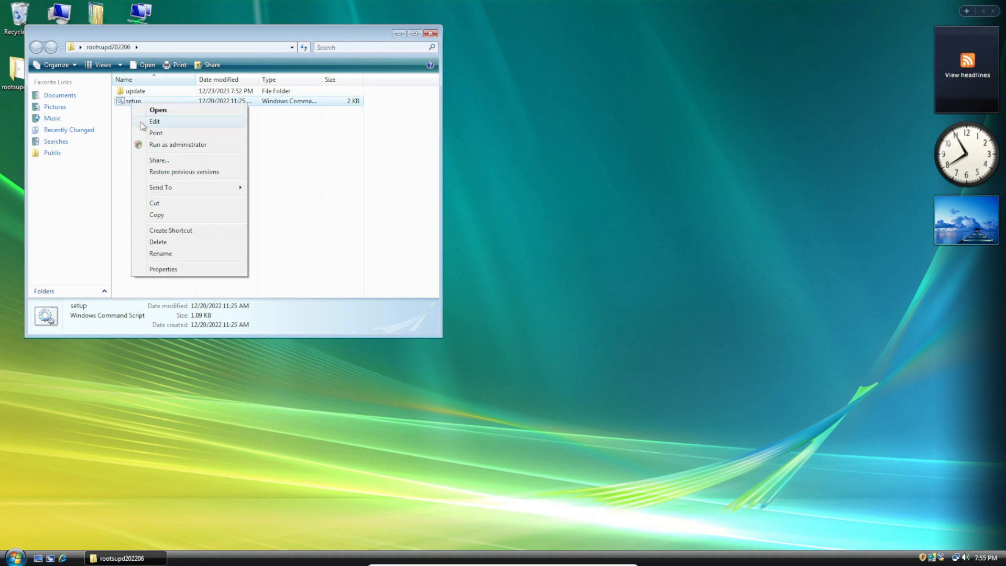
Step: Run the setup script and dismiss the 'complete to Install.' message
{"action": "left_click", "coordinate": [158, 110]}
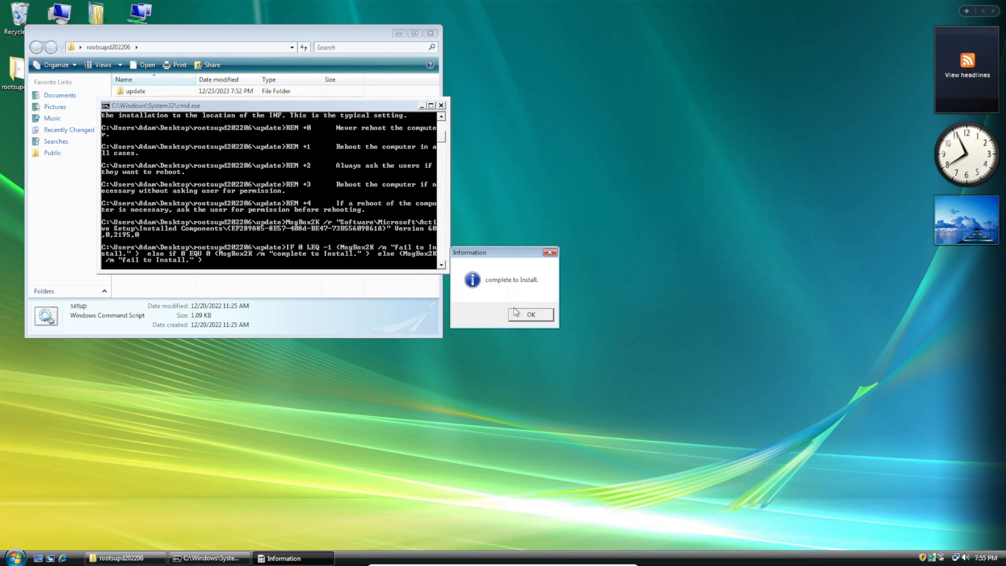
{"action": "left_click", "coordinate": [530, 314]}
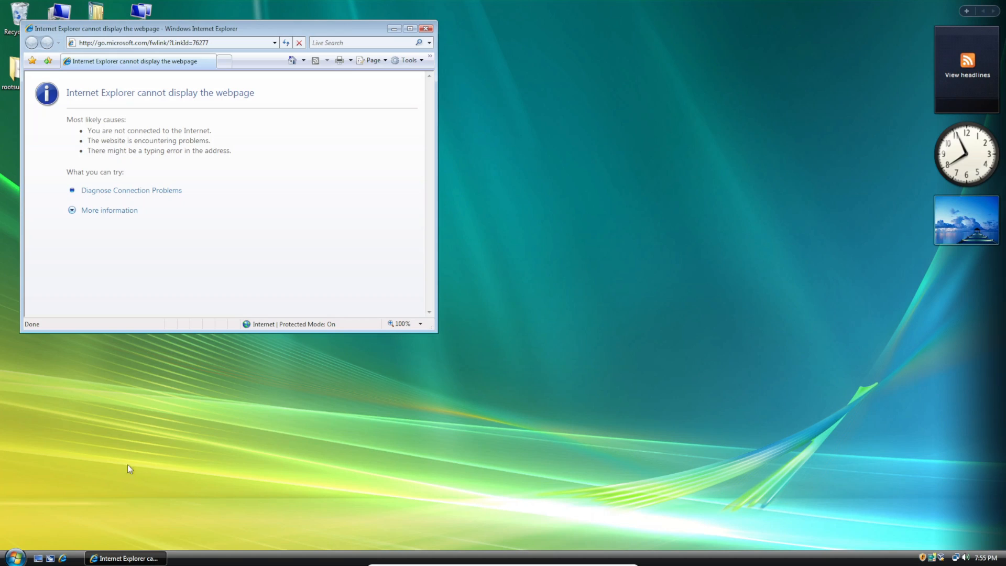
Step: Load google.ca so the Google homepage appears without a certificate error, then close the browser
{"action": "left_click", "coordinate": [170, 42]}
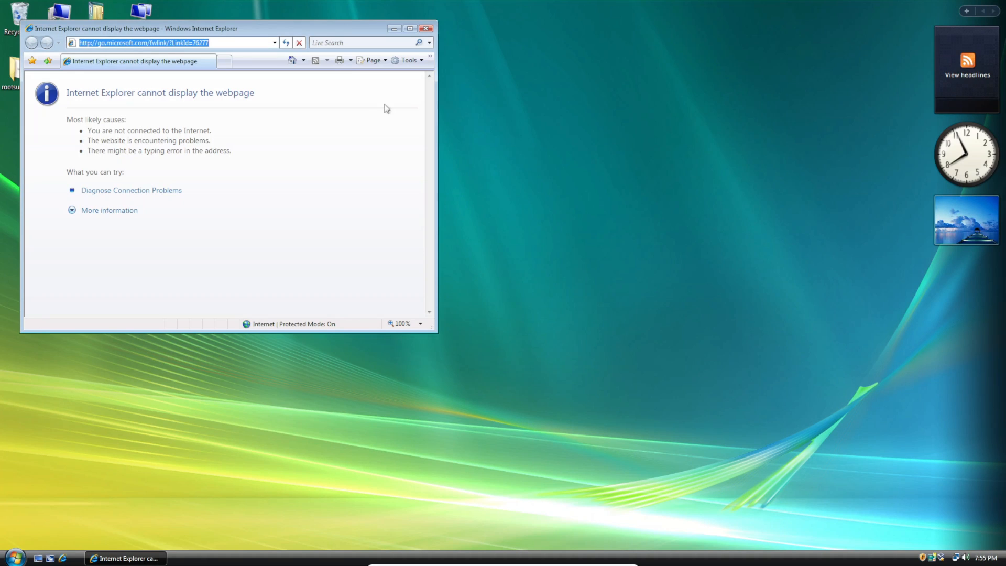
{"action": "type", "text": "google.ca/?gws_rd=ssl"}
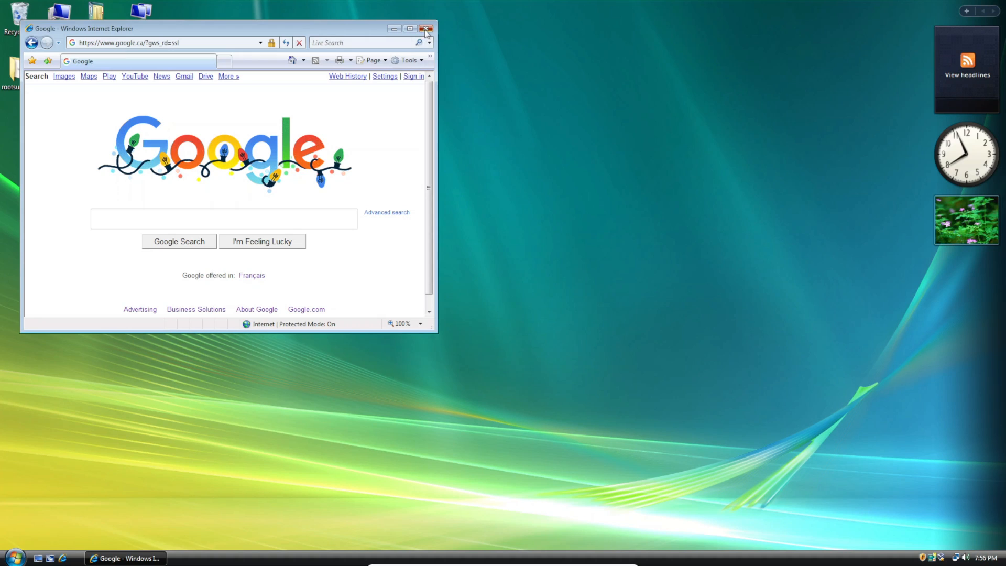
{"action": "left_click", "coordinate": [426, 29]}
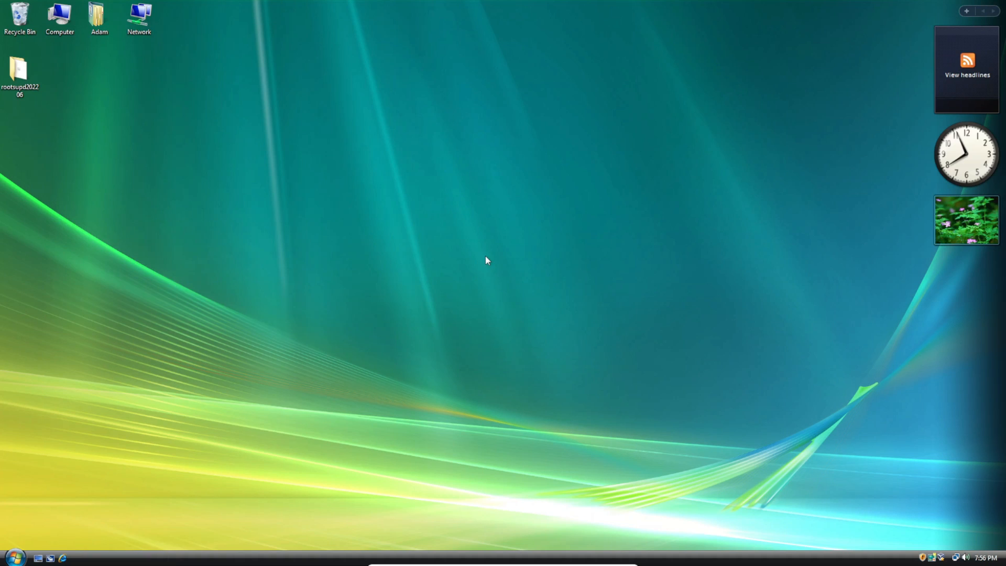